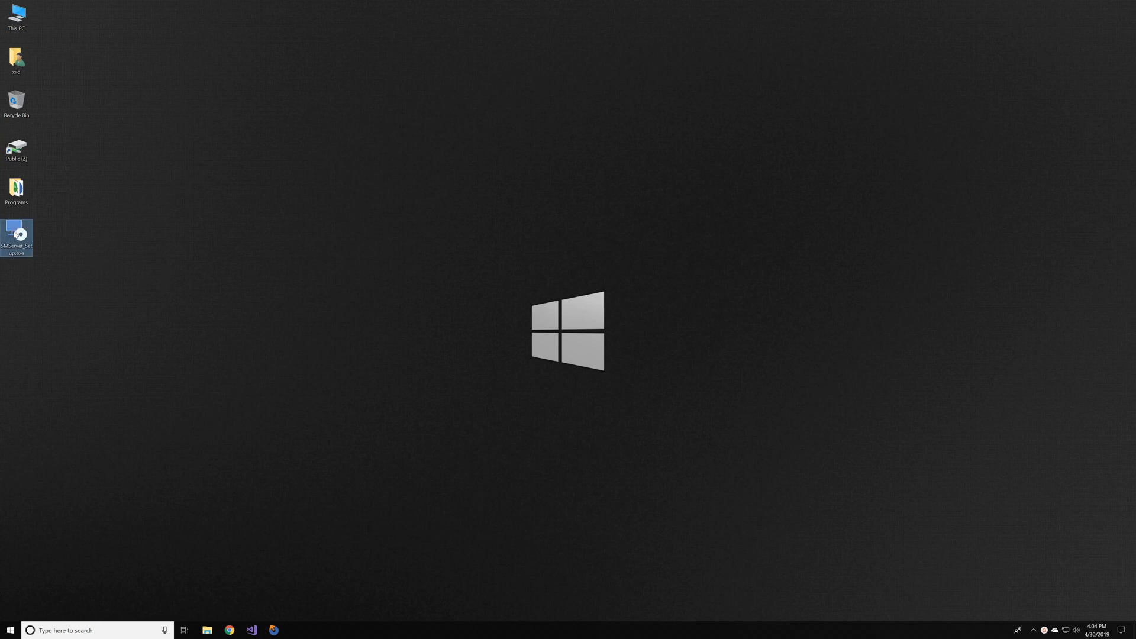
# Launch the Syncplify.me Server setup and accept its license agreement.
pyautogui.doubleClick(15, 234)
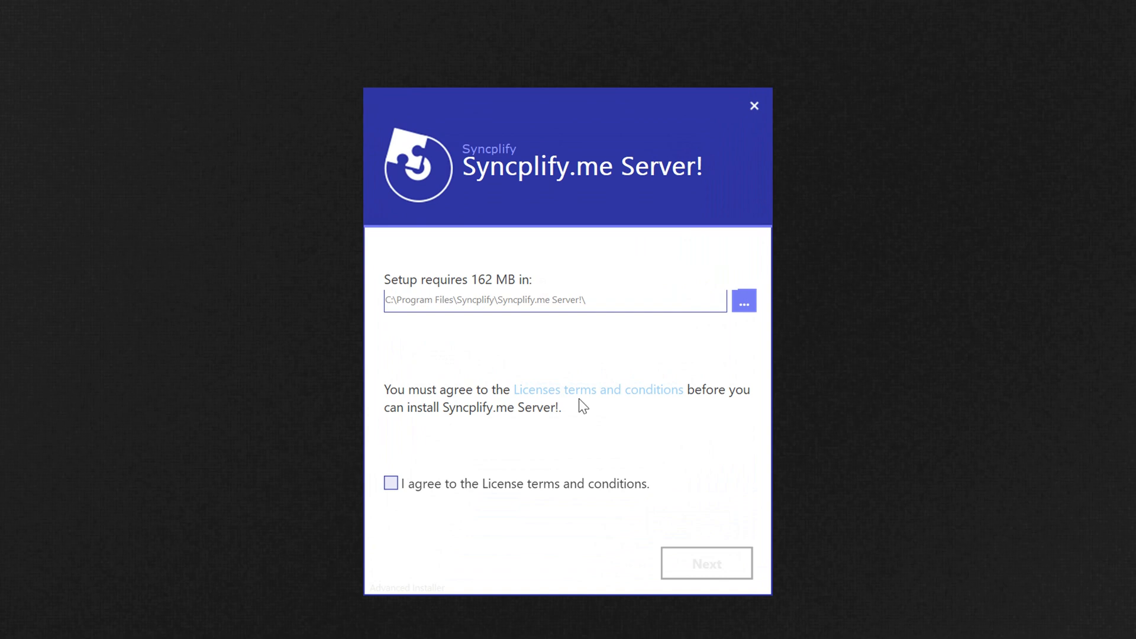
pyautogui.click(597, 389)
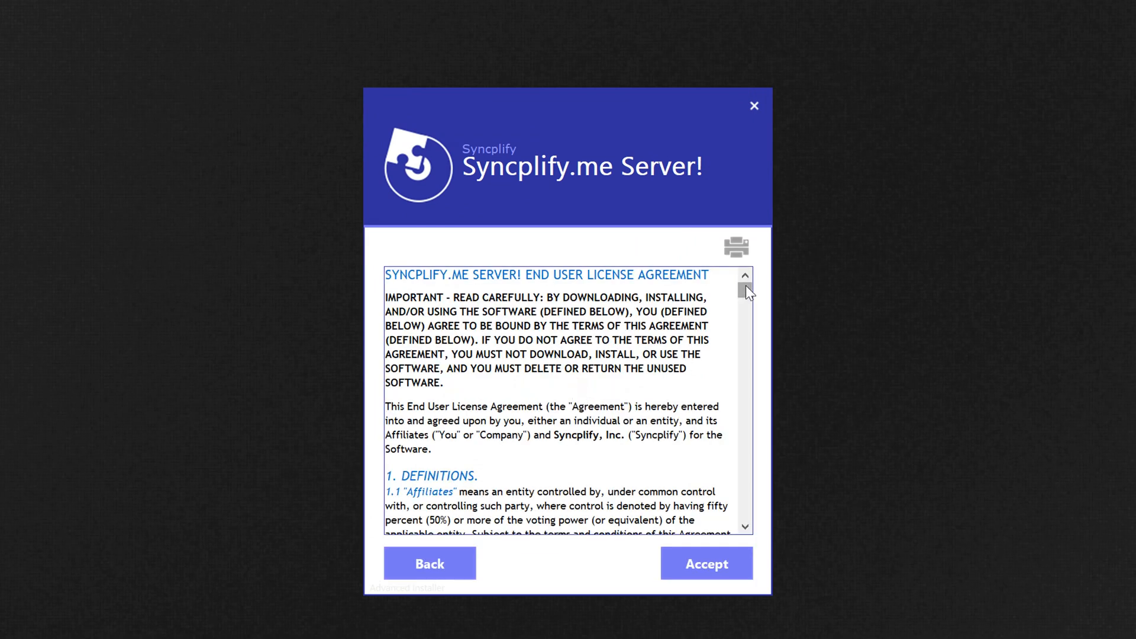
pyautogui.scroll(-3)
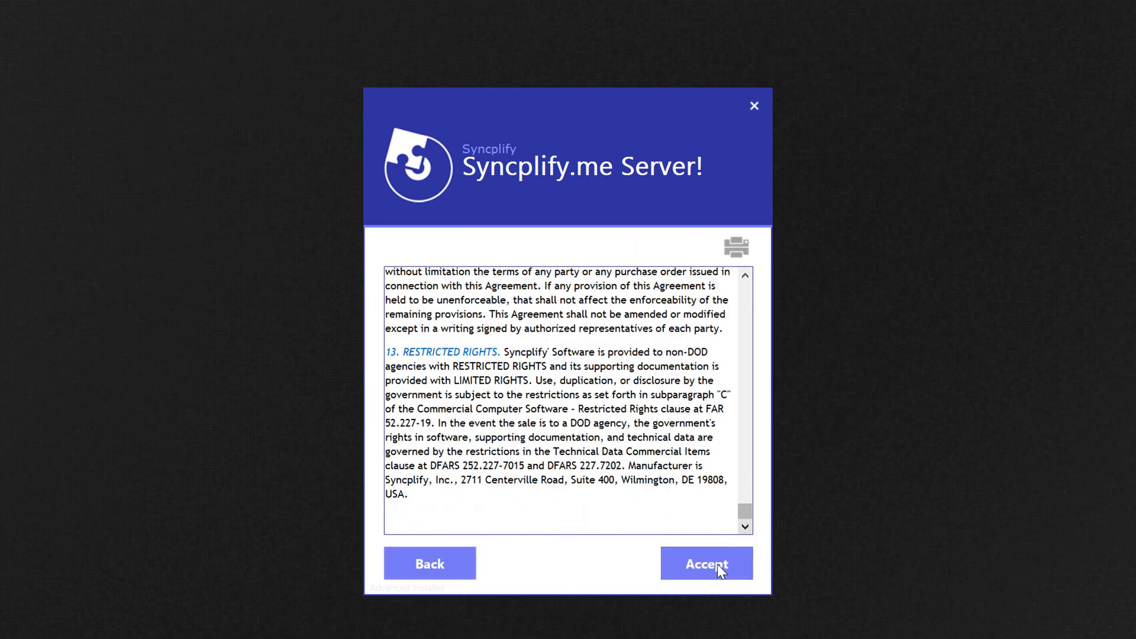
pyautogui.click(705, 563)
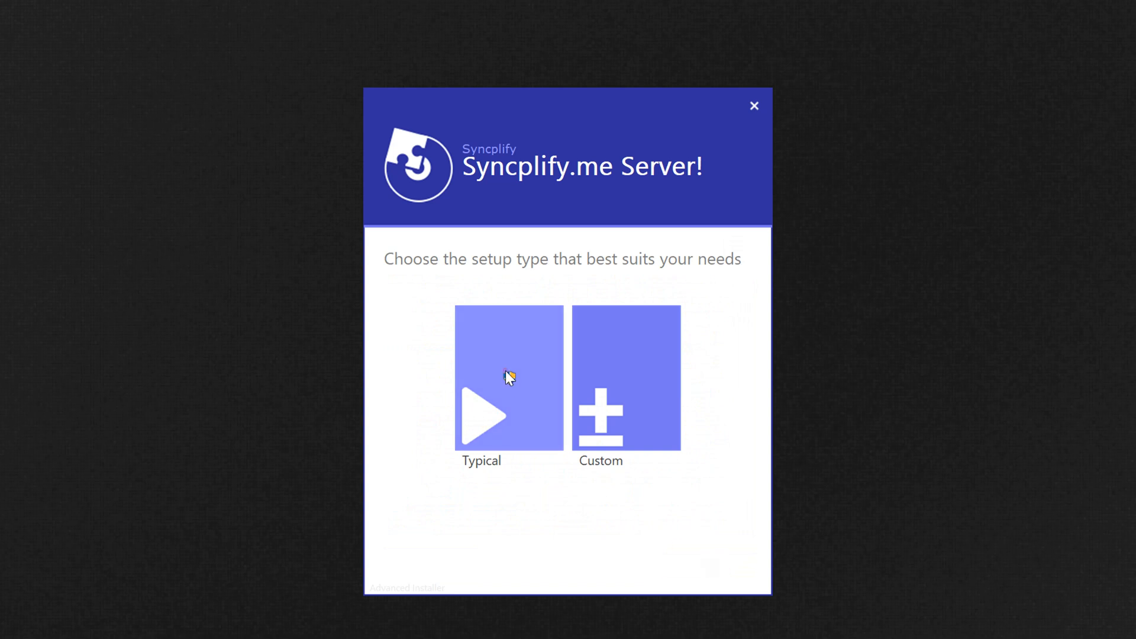
# Choose the Typical setup so the wizard installs the files.
pyautogui.click(508, 377)
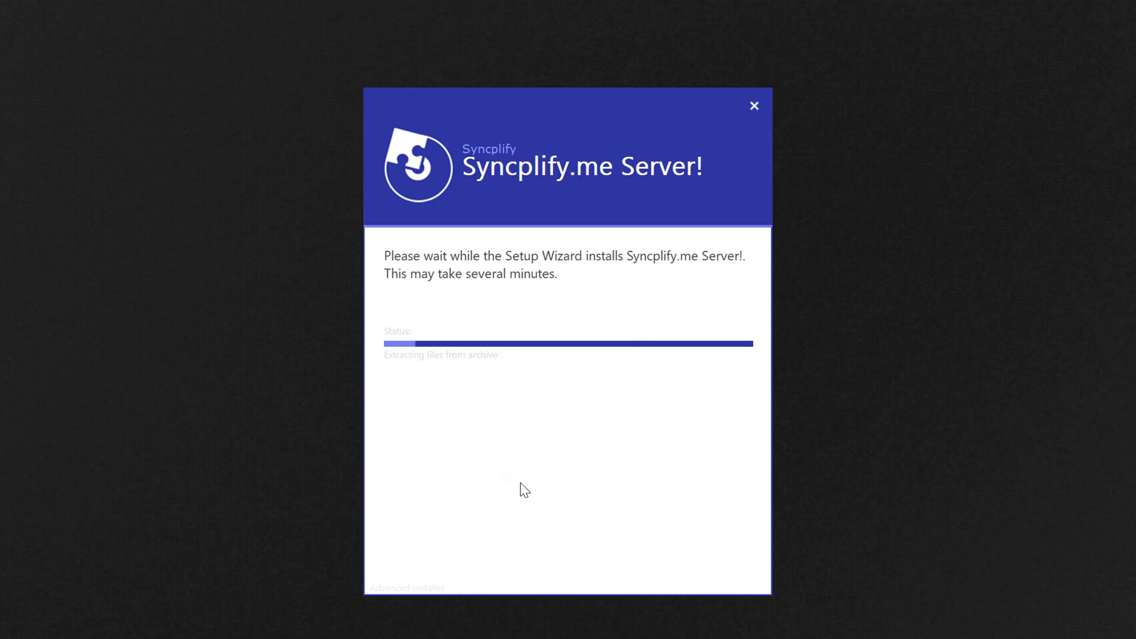
pyautogui.moveTo(769, 486)
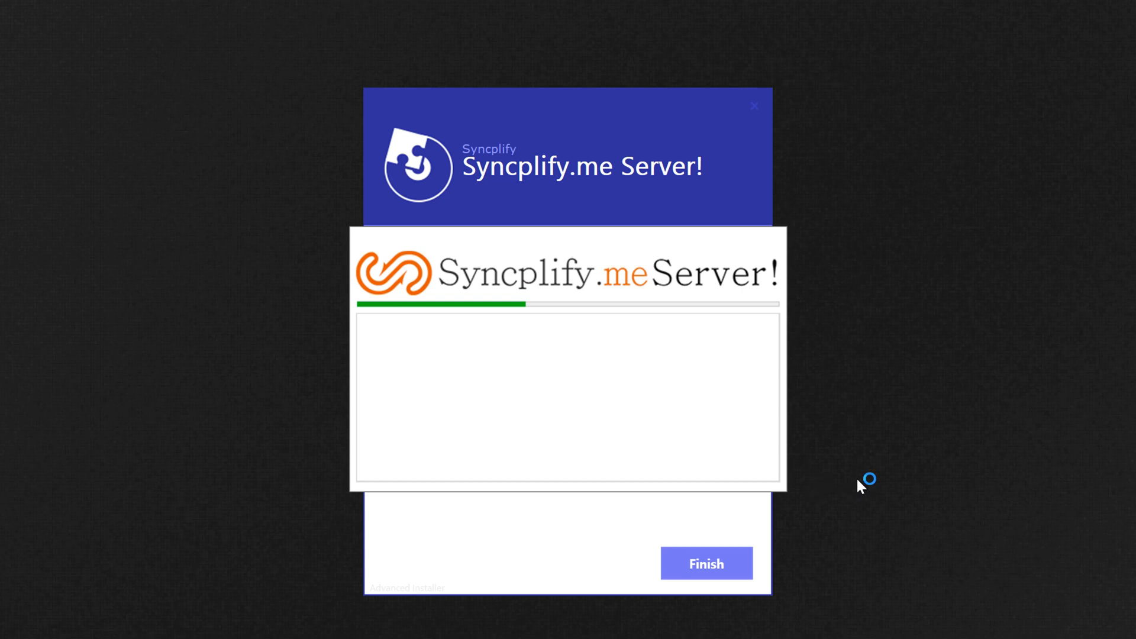
pyautogui.moveTo(854, 479)
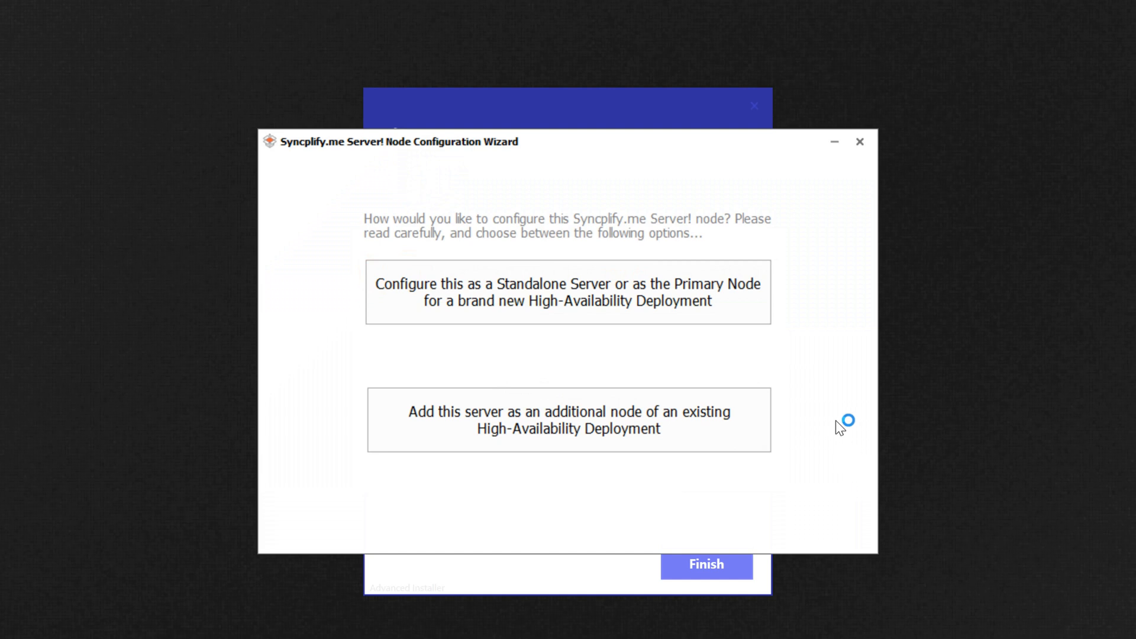
pyautogui.moveTo(802, 372)
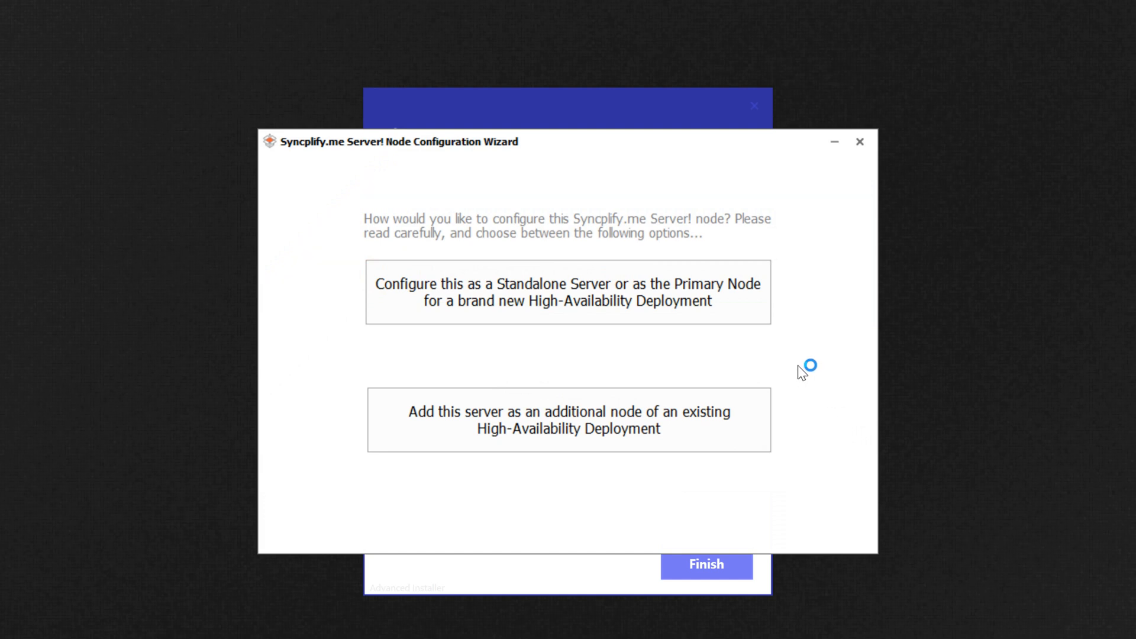
# Configure the node as a standalone server with a SuperAdmin password and continue.
pyautogui.click(568, 292)
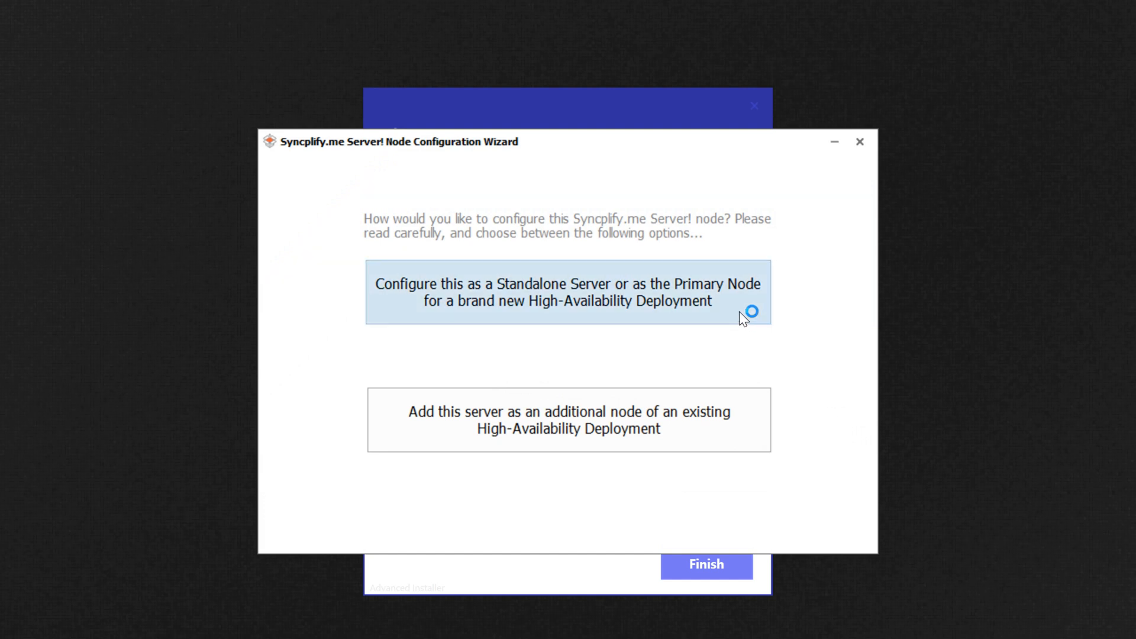
pyautogui.click(568, 419)
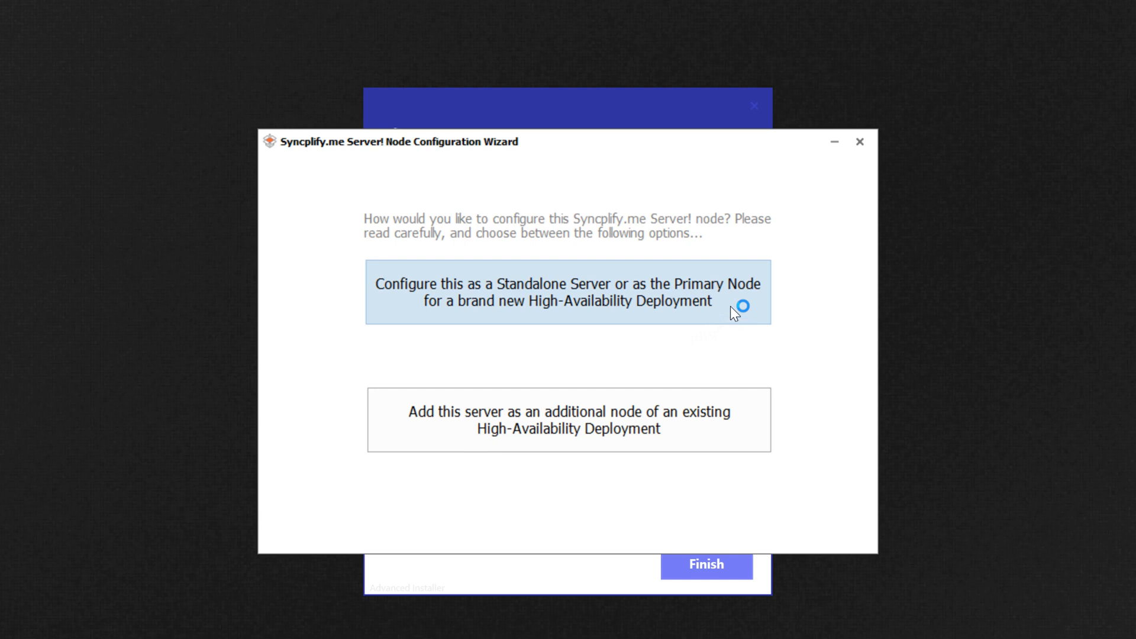
pyautogui.click(568, 292)
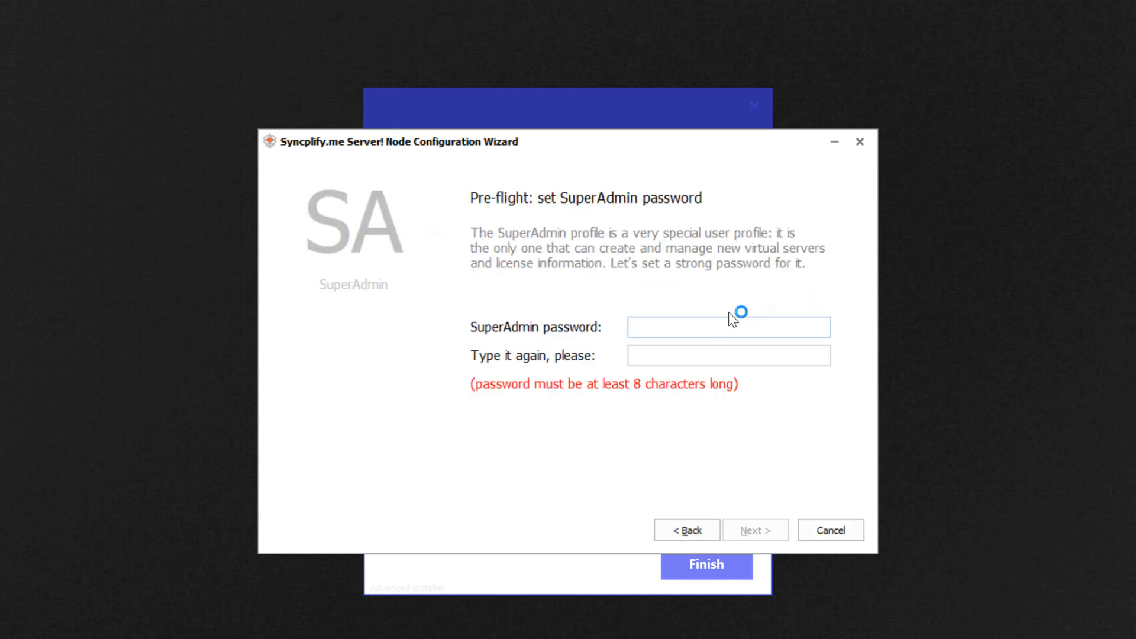
pyautogui.write('•••')
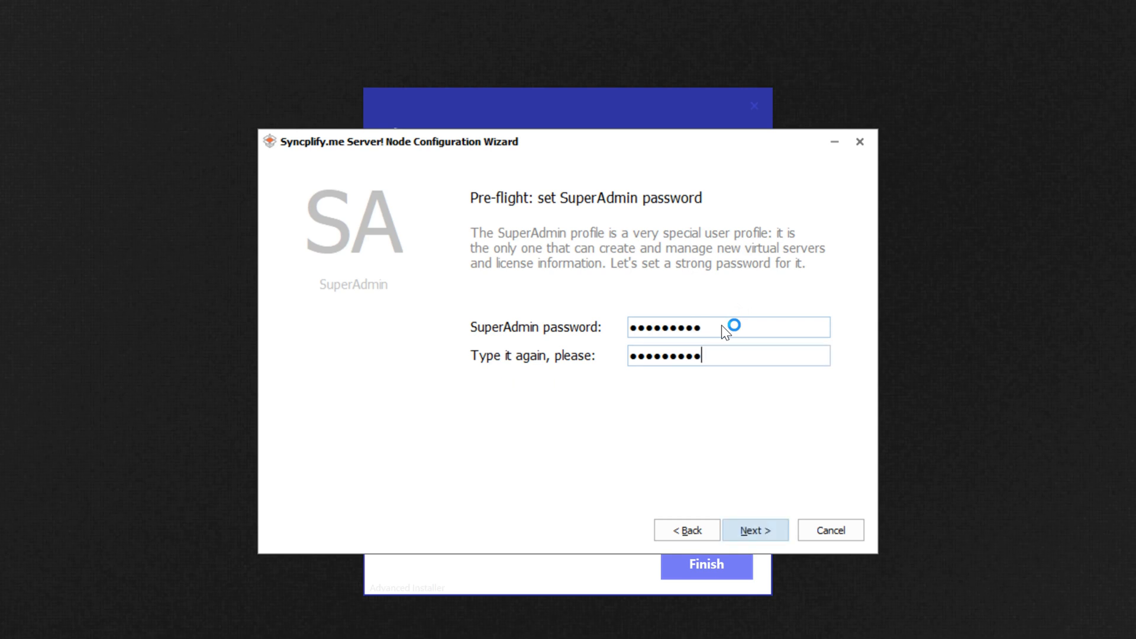
pyautogui.click(755, 530)
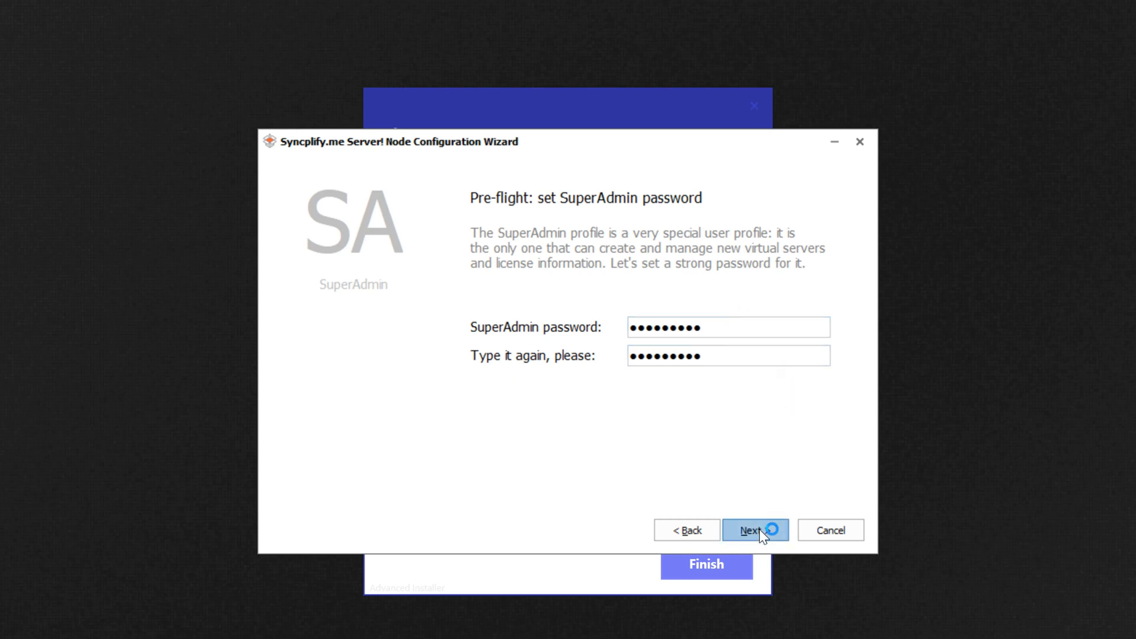
pyautogui.click(753, 530)
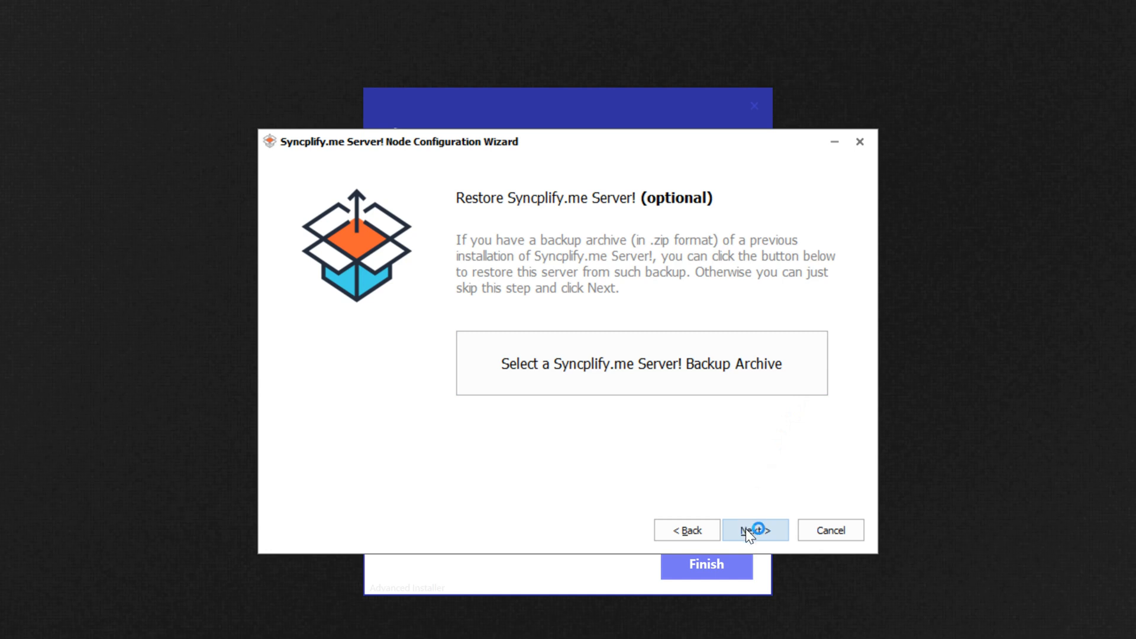
# Skip the optional backup restore and apply the node configuration.
pyautogui.click(754, 530)
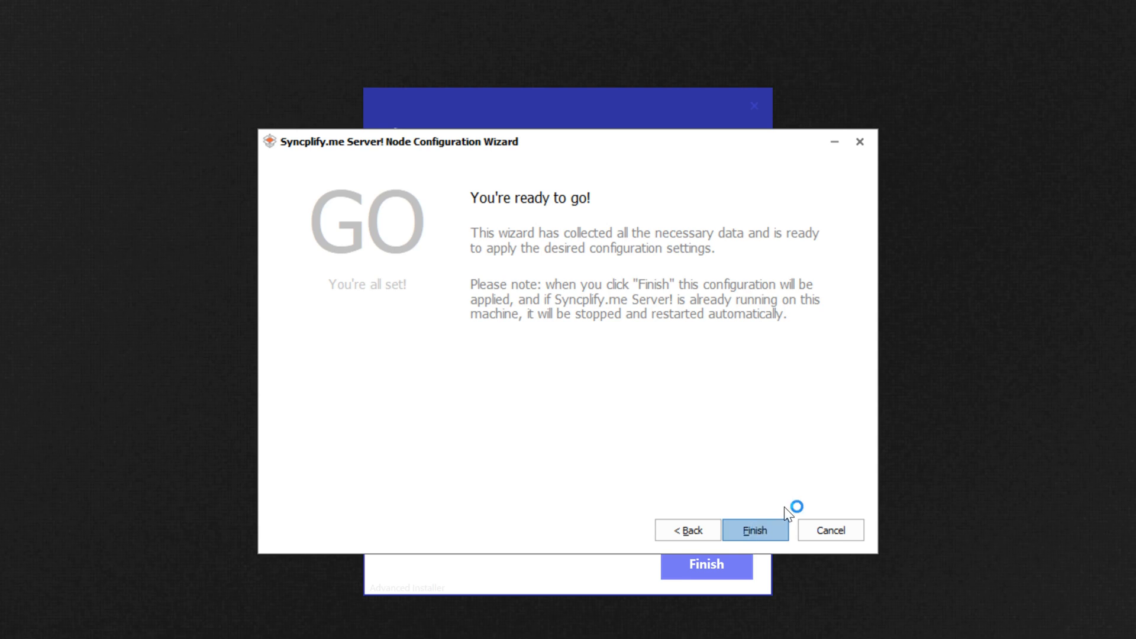
pyautogui.click(755, 530)
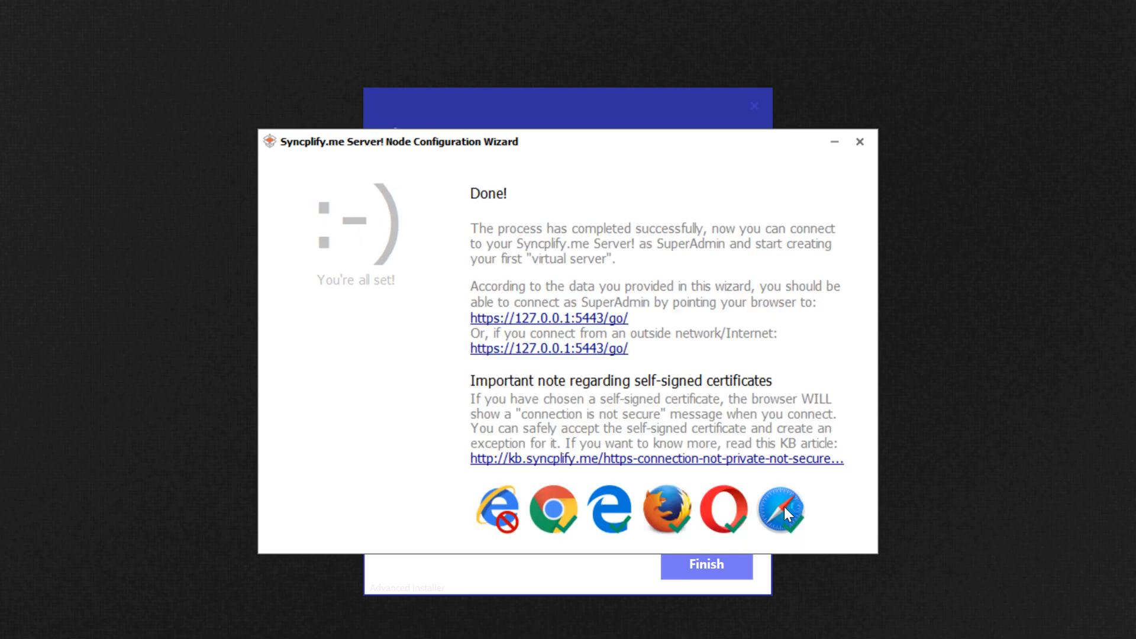
pyautogui.moveTo(808, 425)
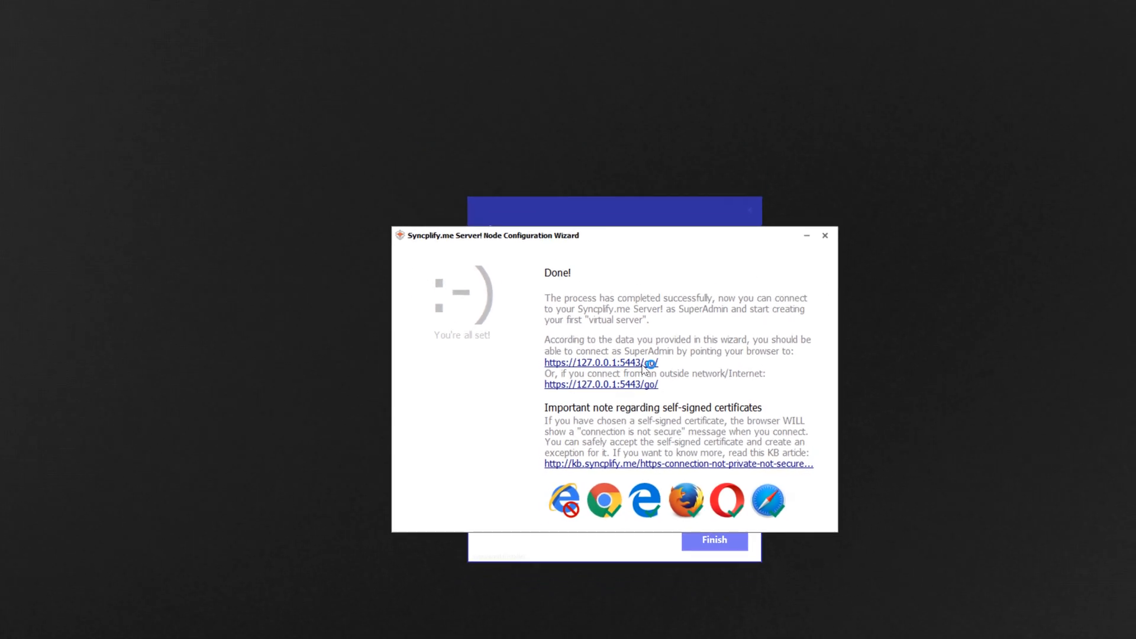
# Log into the SuperAdmin web interface past the certificate warning and show the Certificate page.
pyautogui.click(600, 362)
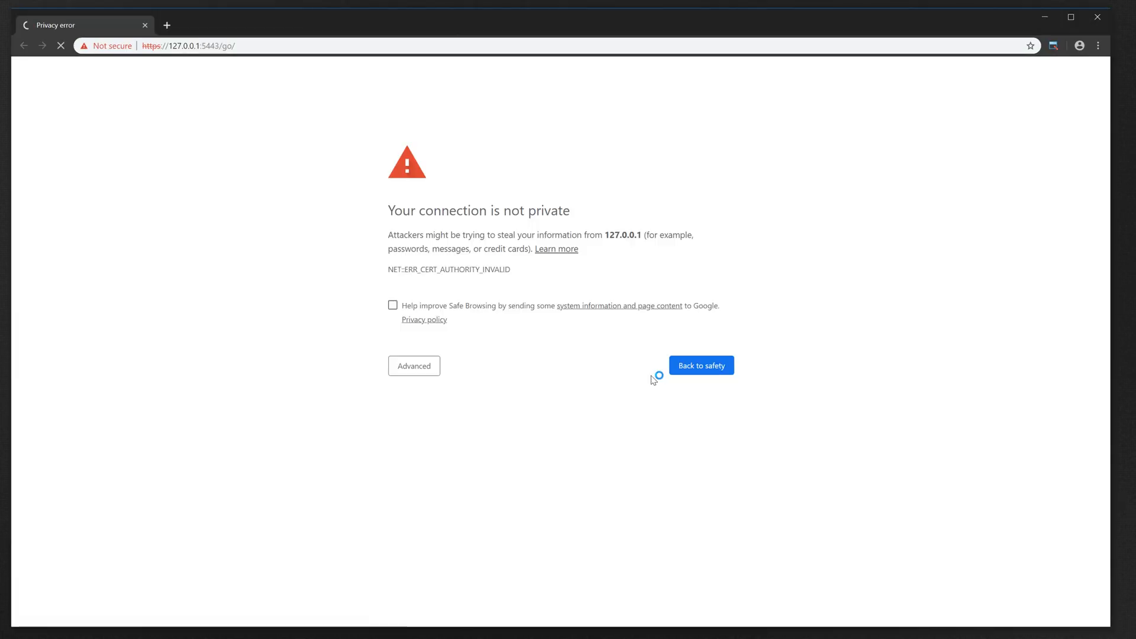
pyautogui.click(414, 365)
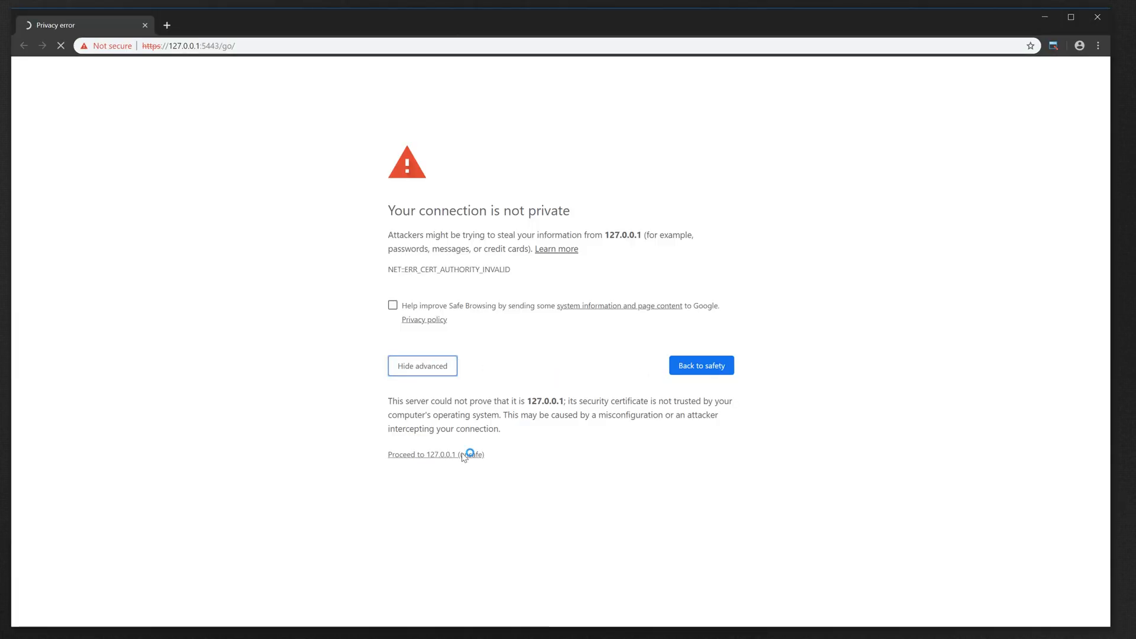
pyautogui.click(426, 454)
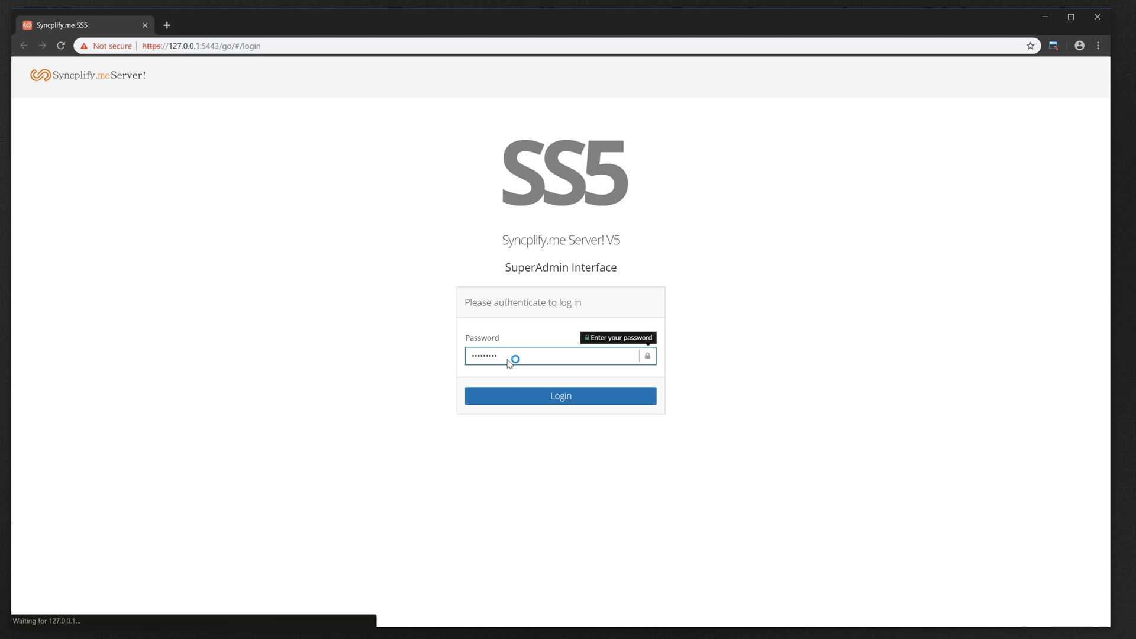
pyautogui.click(560, 395)
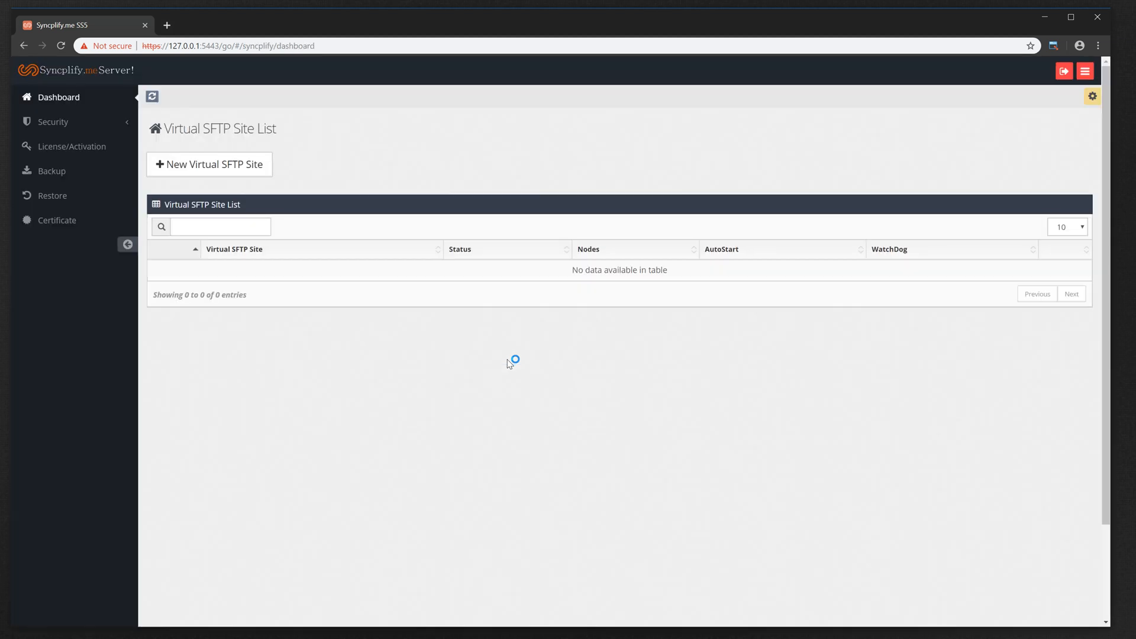
pyautogui.moveTo(472, 369)
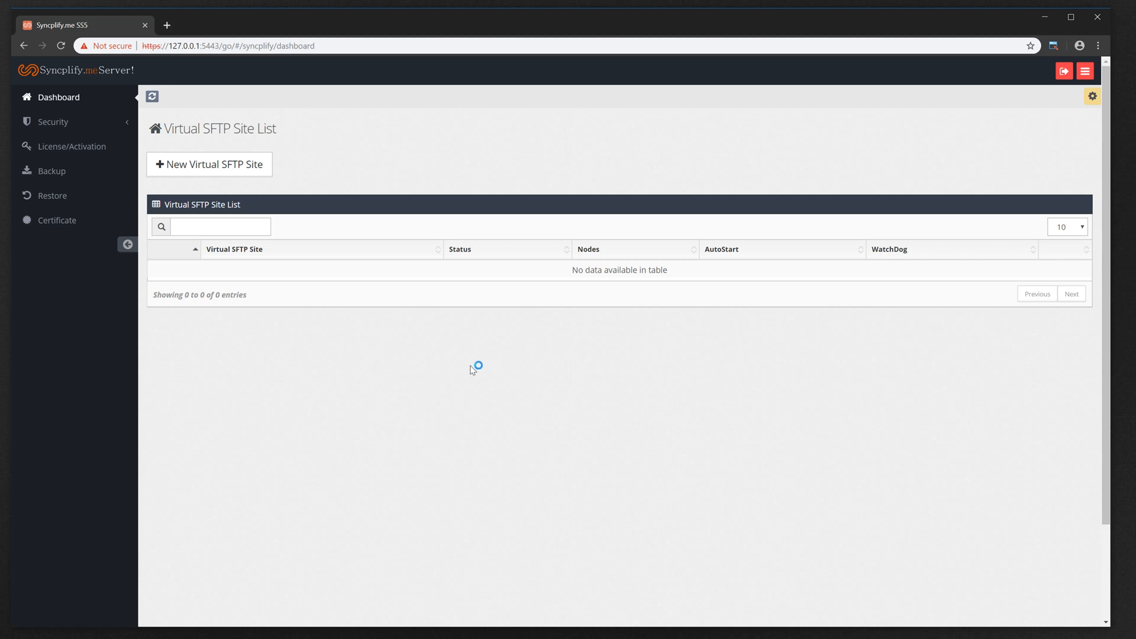
pyautogui.click(57, 220)
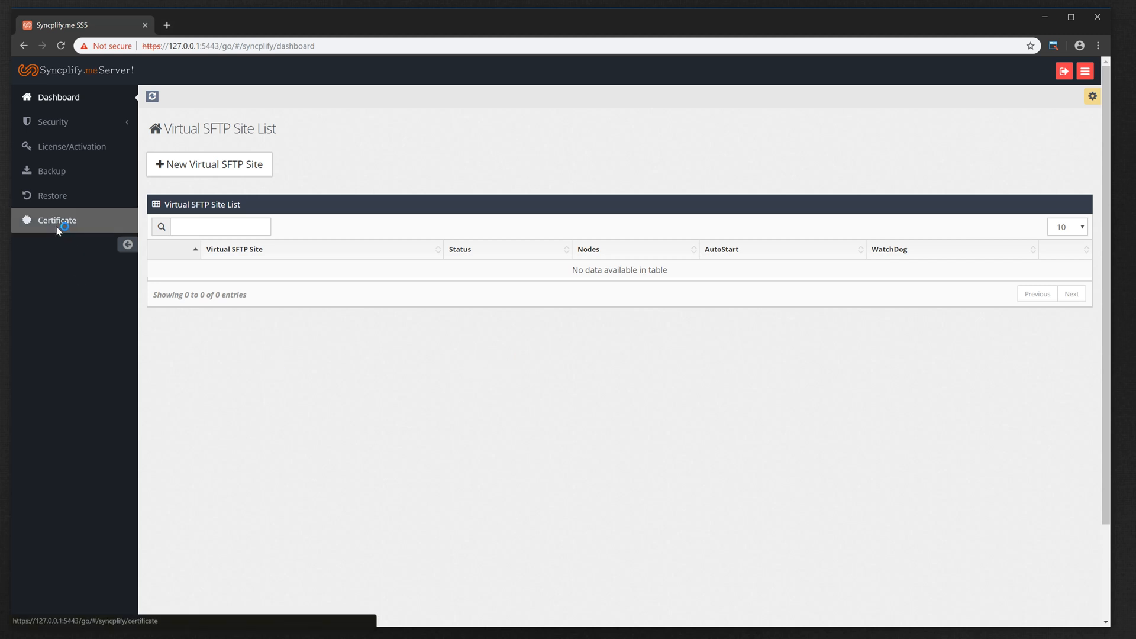
pyautogui.click(57, 221)
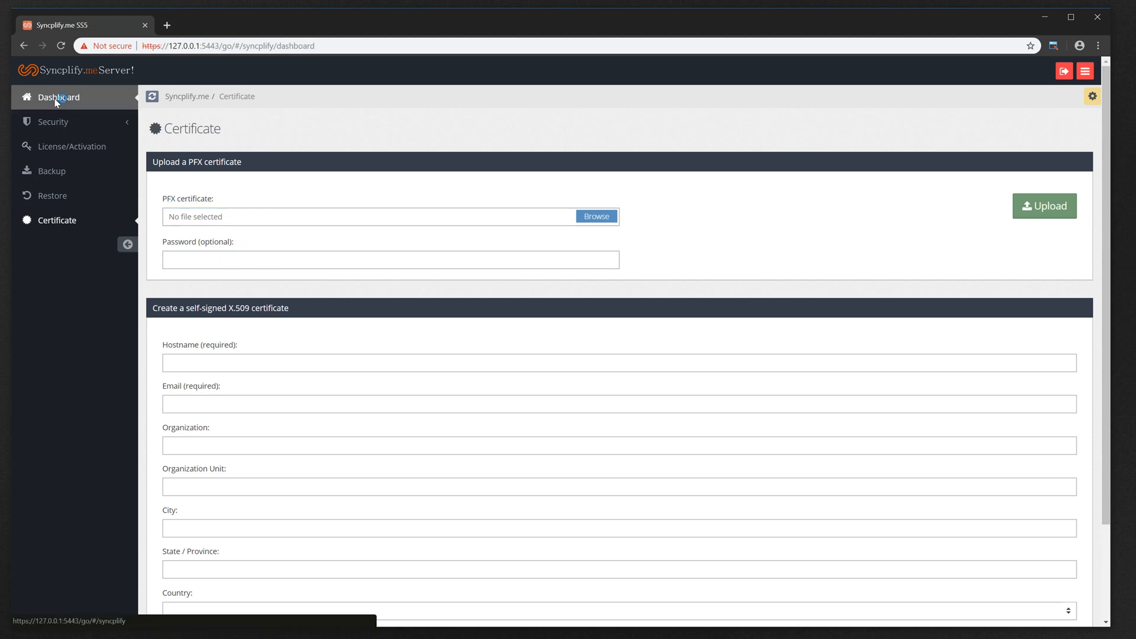
# Start a new virtual SFTP site named 'default' with friendly name 'Default SFTP Site'.
pyautogui.click(58, 97)
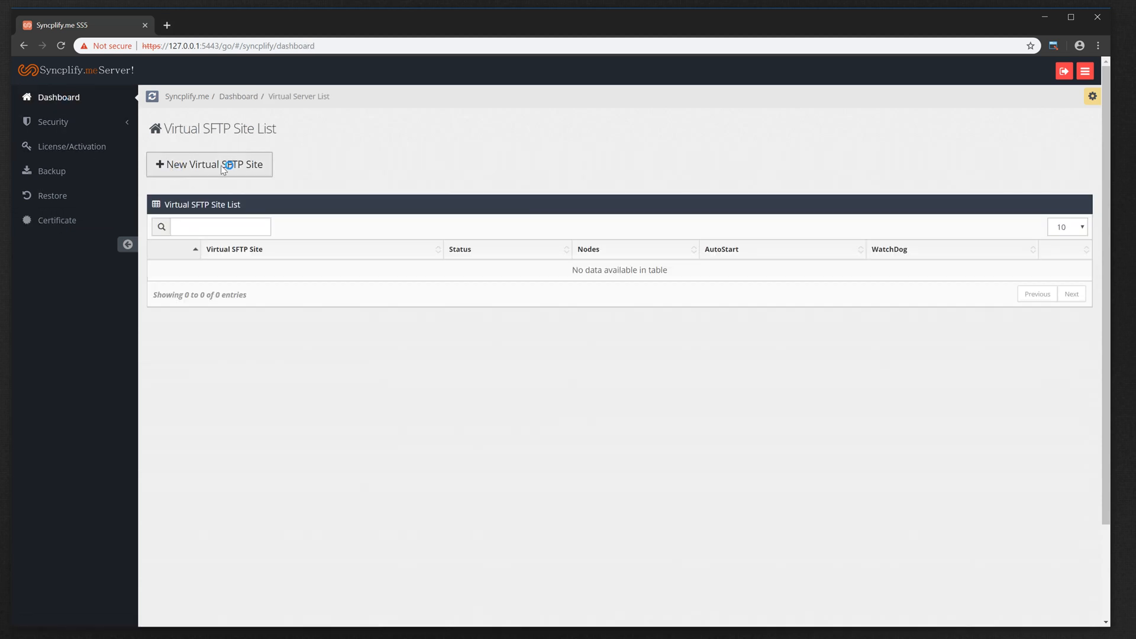
pyautogui.click(209, 163)
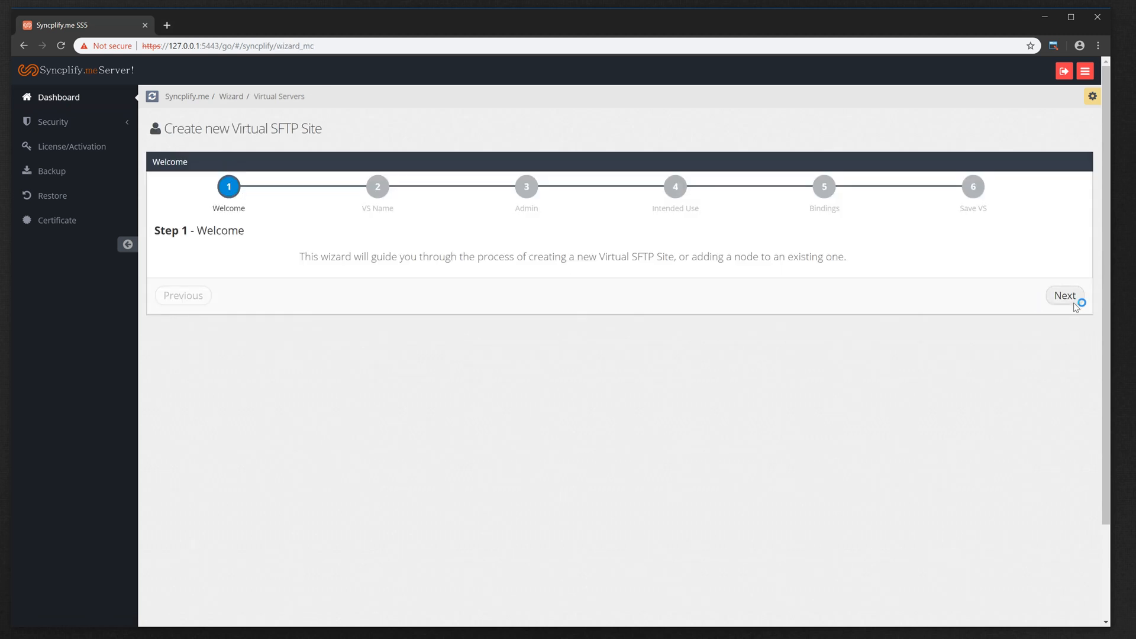
pyautogui.click(1063, 295)
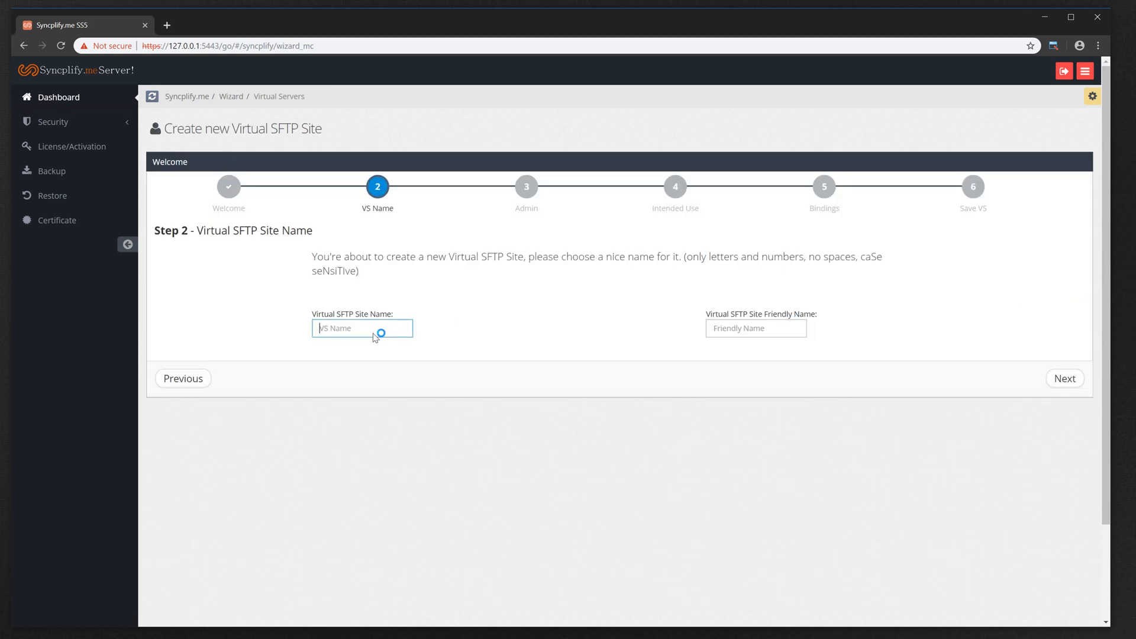
pyautogui.write('default')
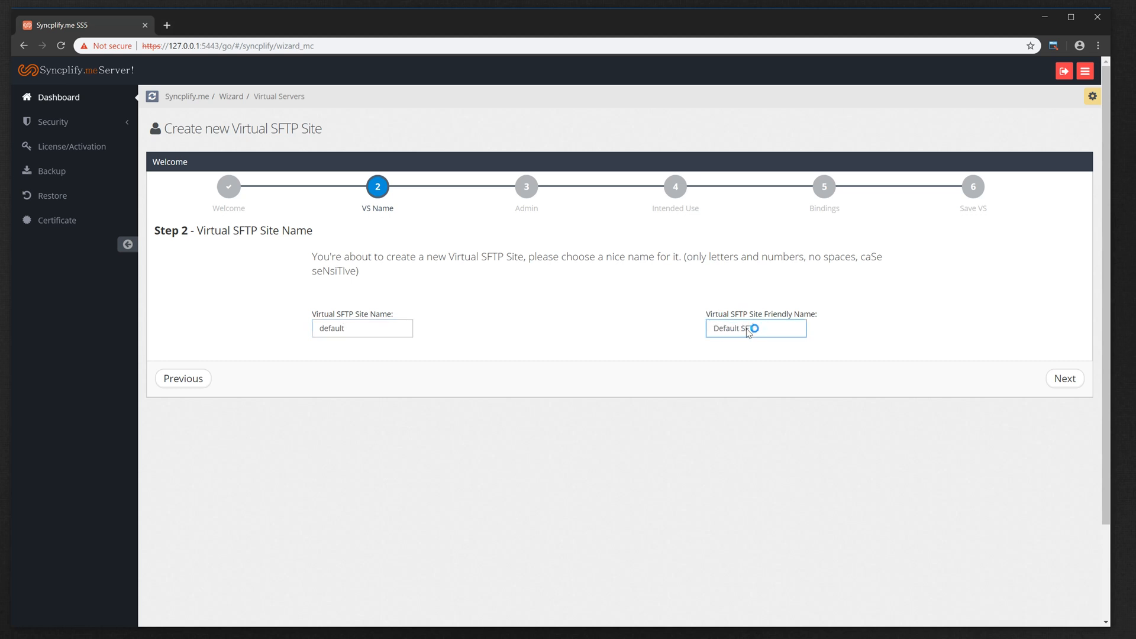
pyautogui.write('Site')
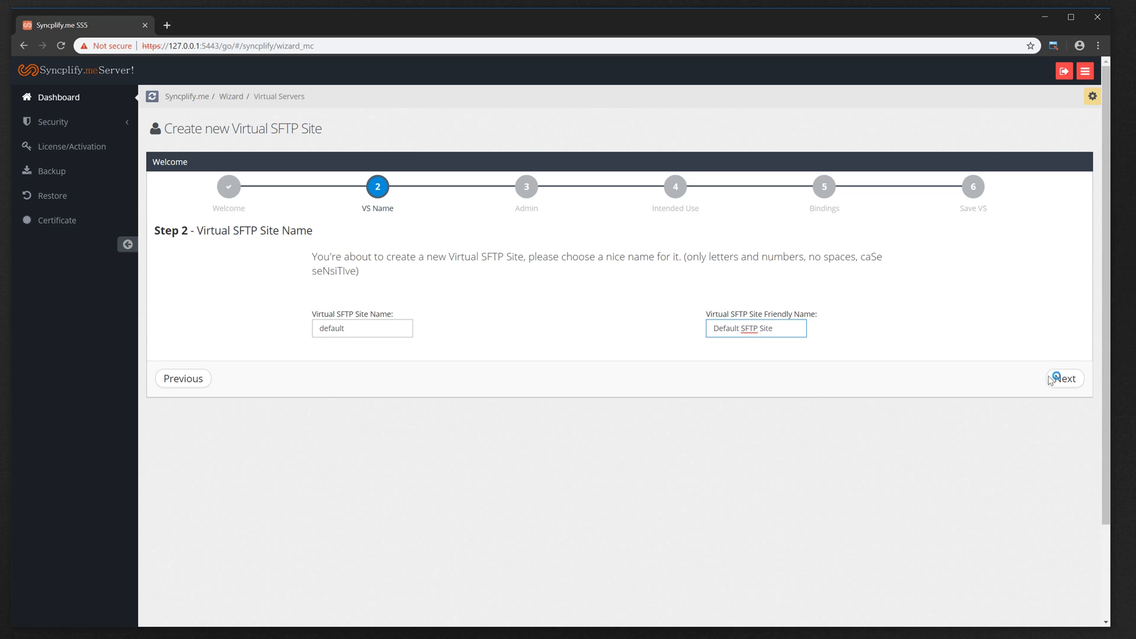
pyautogui.click(1064, 378)
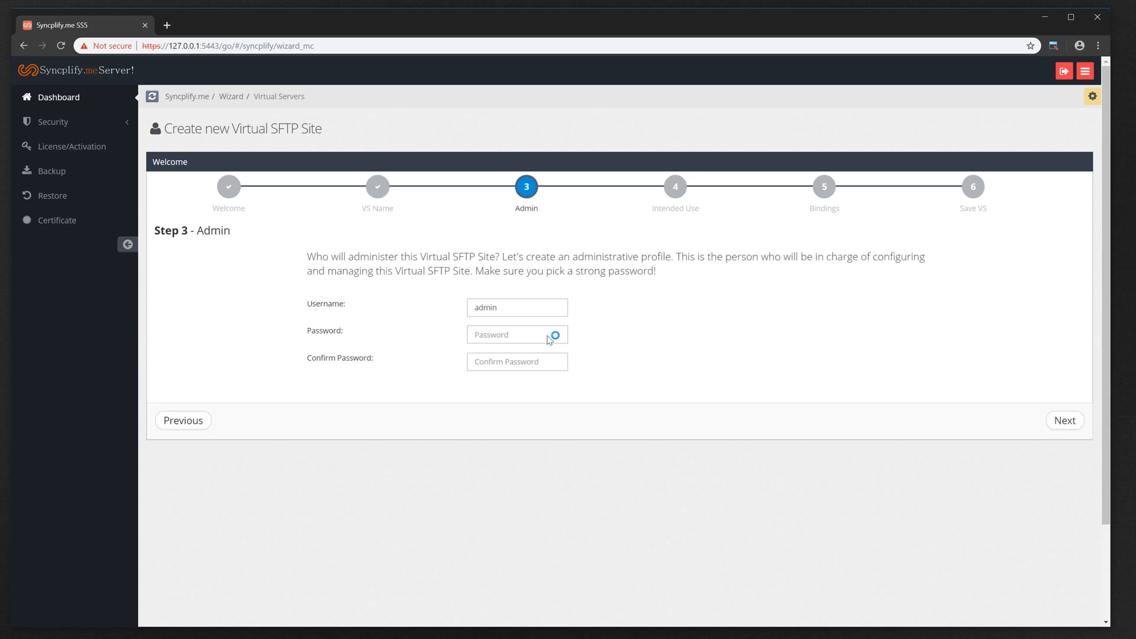
# Set the site administrator password and keep the PCI2.0/HIPAA intended use.
pyautogui.write('•••••')
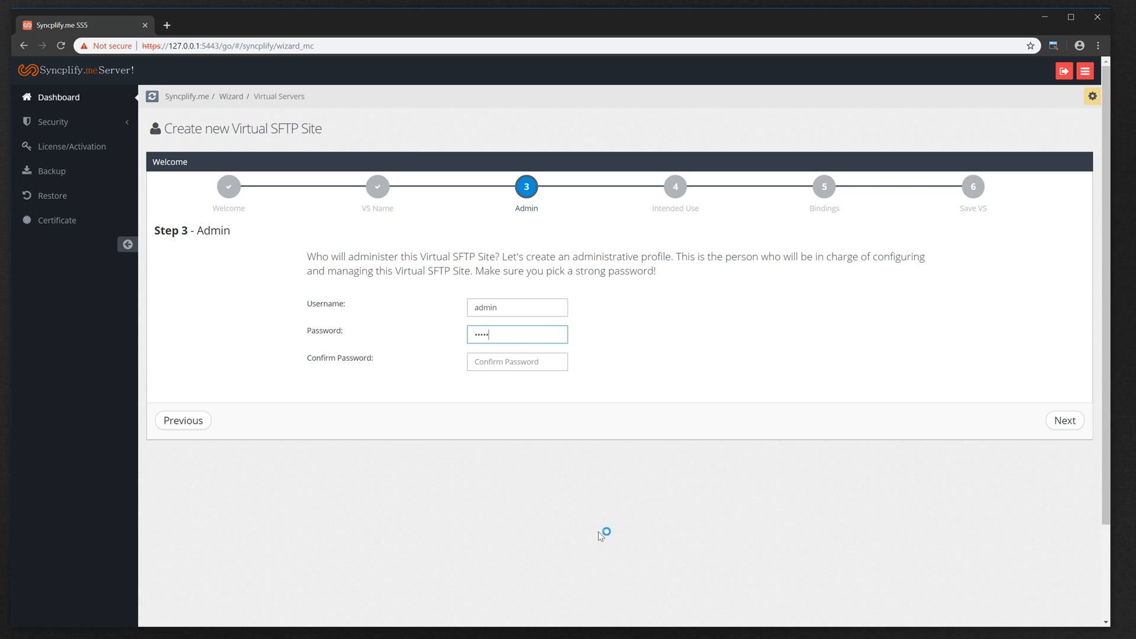
pyautogui.write('•••')
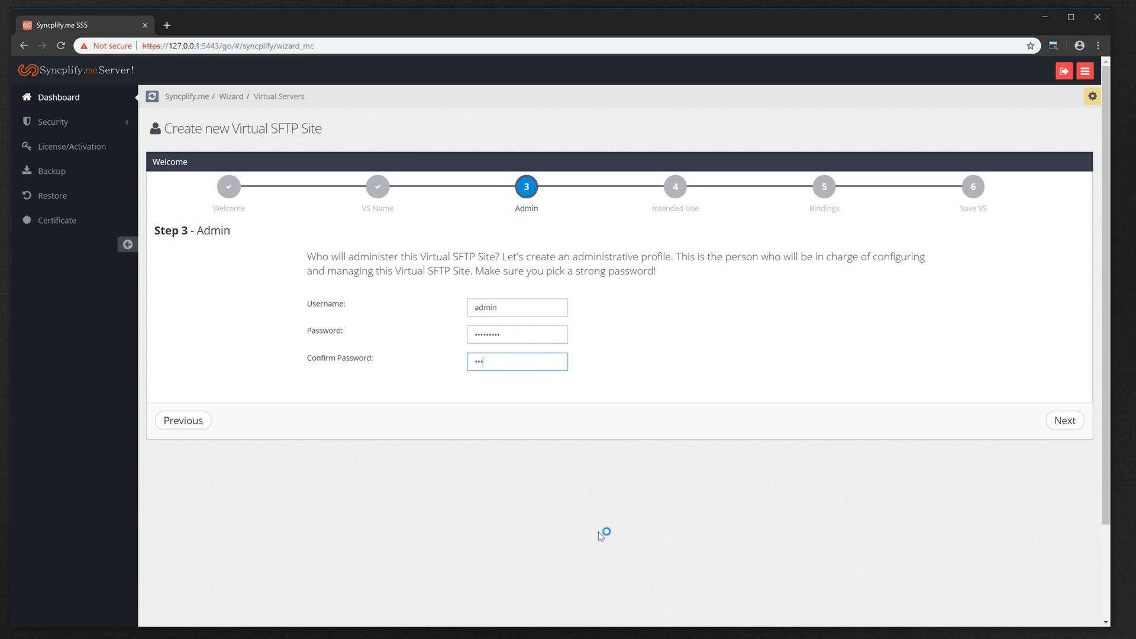
pyautogui.write('••••••')
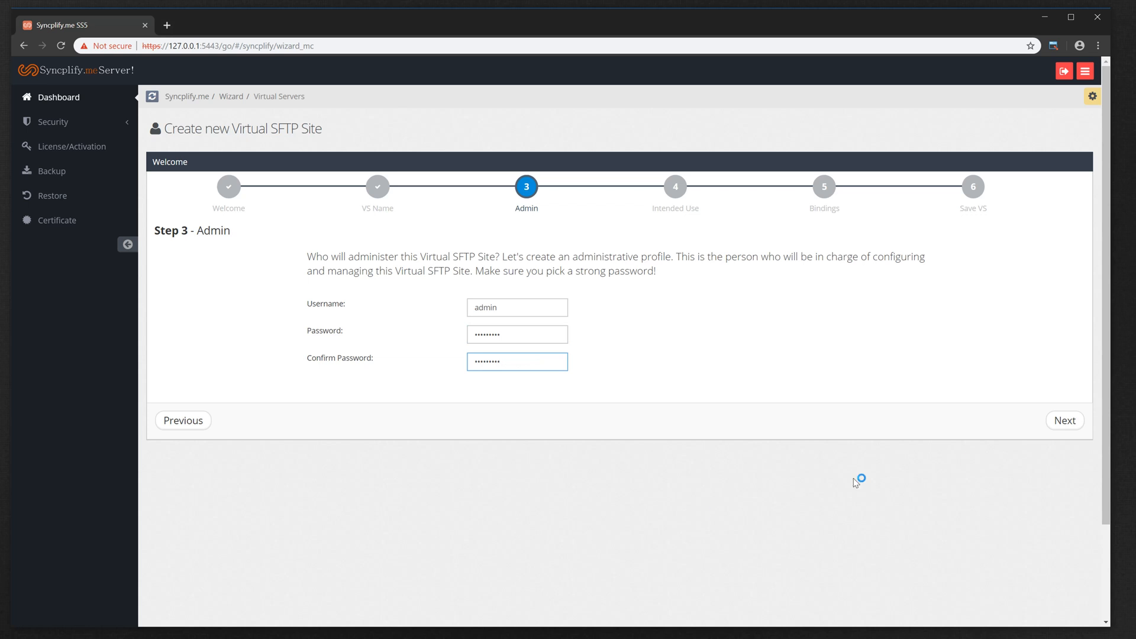
pyautogui.click(1065, 420)
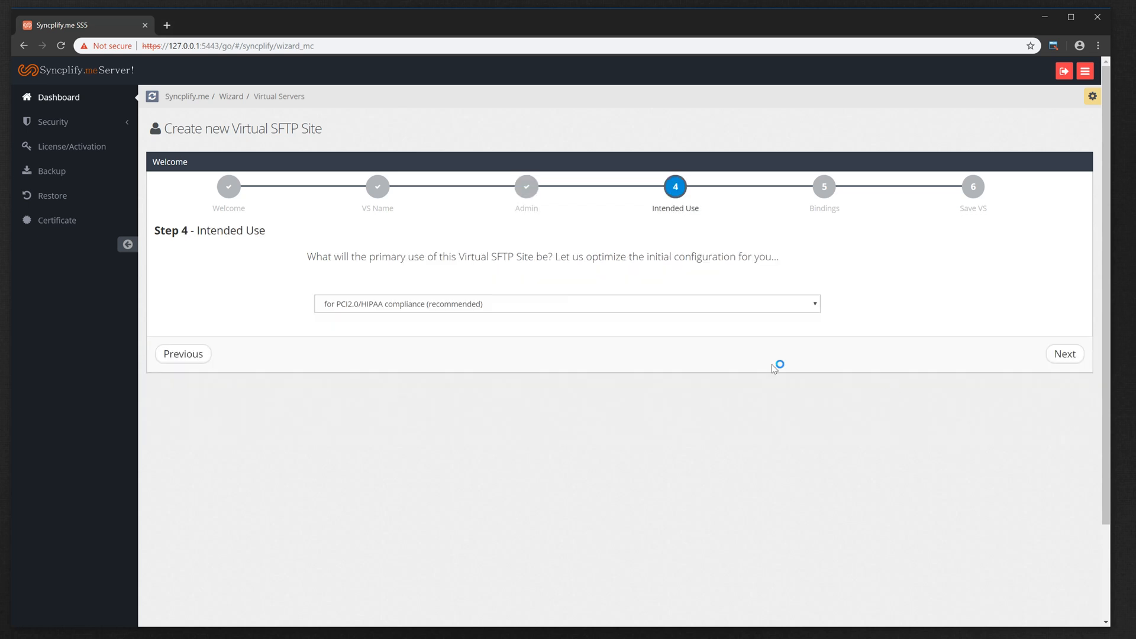
pyautogui.click(566, 304)
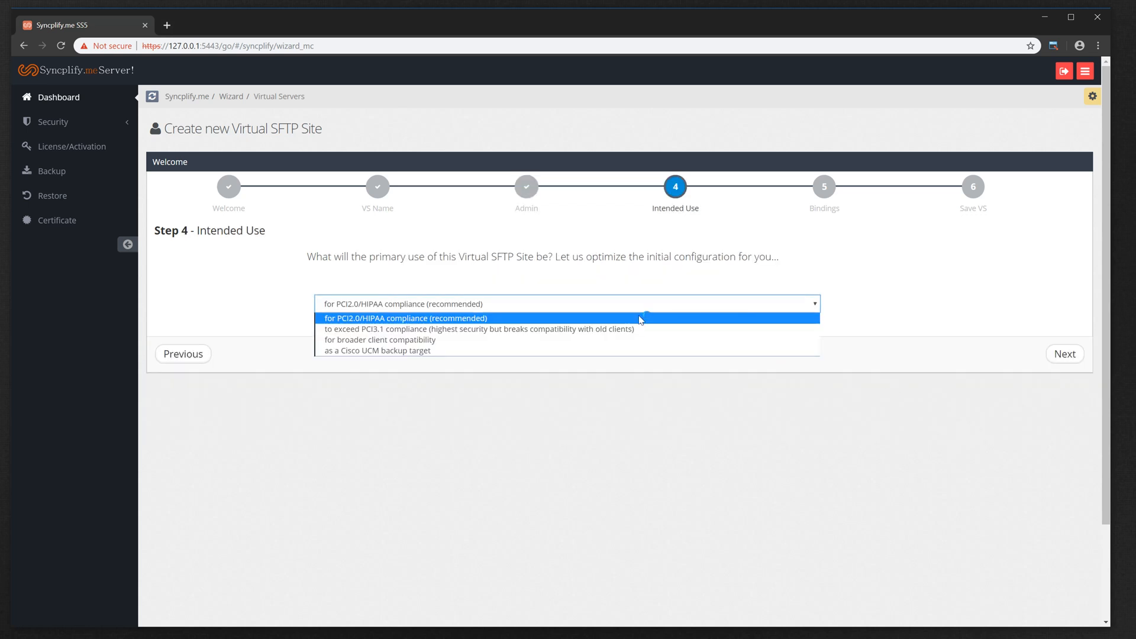
pyautogui.moveTo(535, 350)
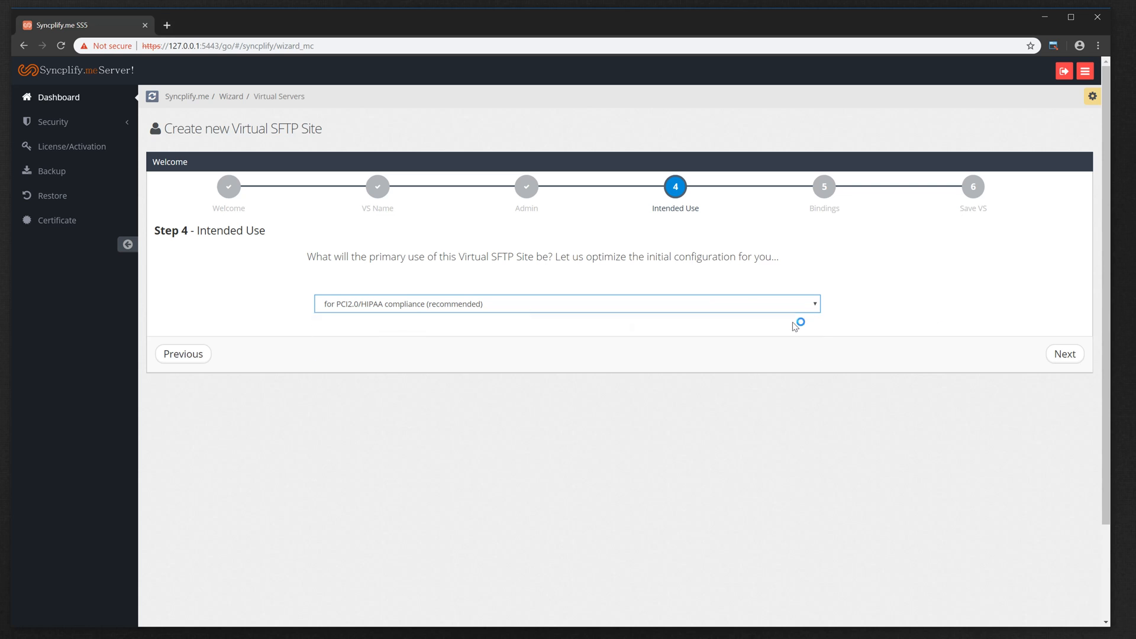
# Add the standard SSH, FTP and FTPS bindings plus a new IPv6 SSH binding on port 22.
pyautogui.click(1064, 354)
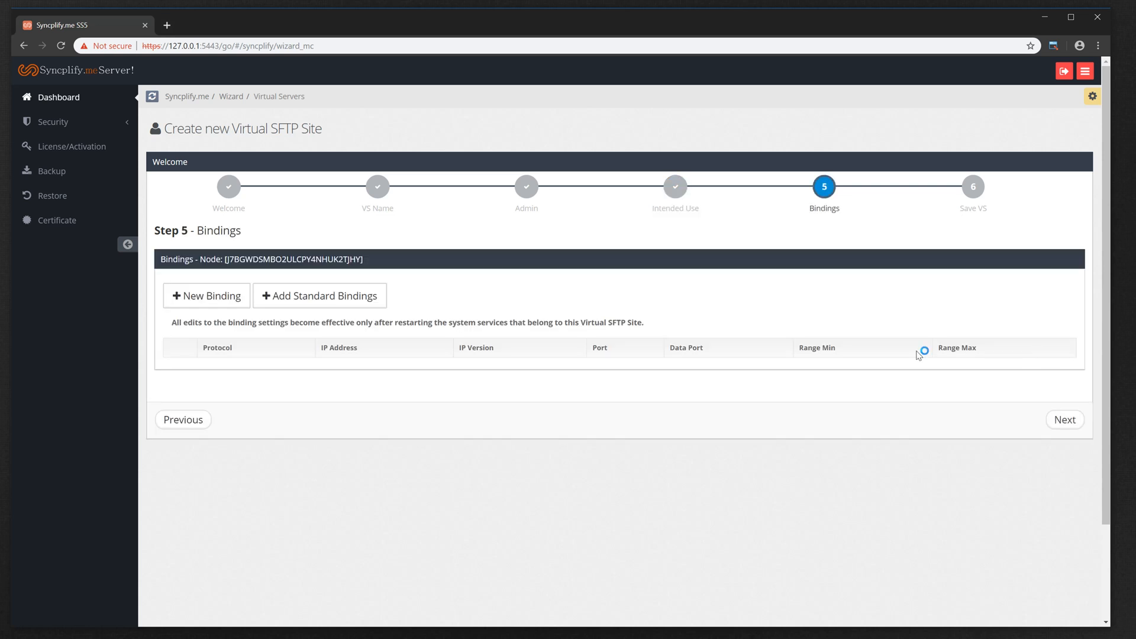
pyautogui.click(318, 296)
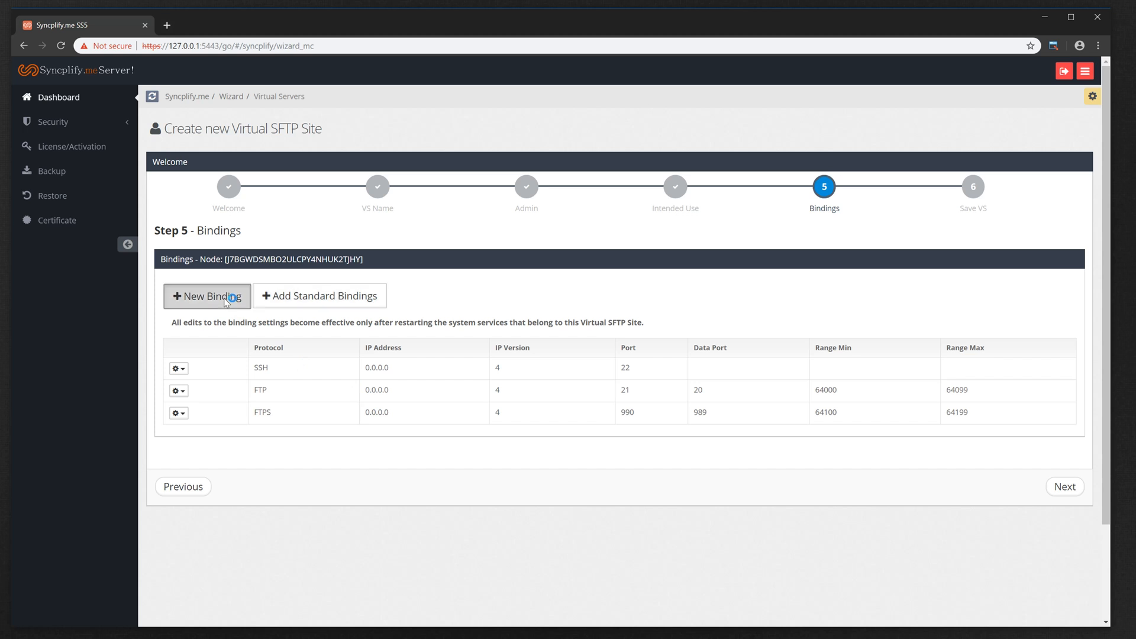
pyautogui.click(205, 296)
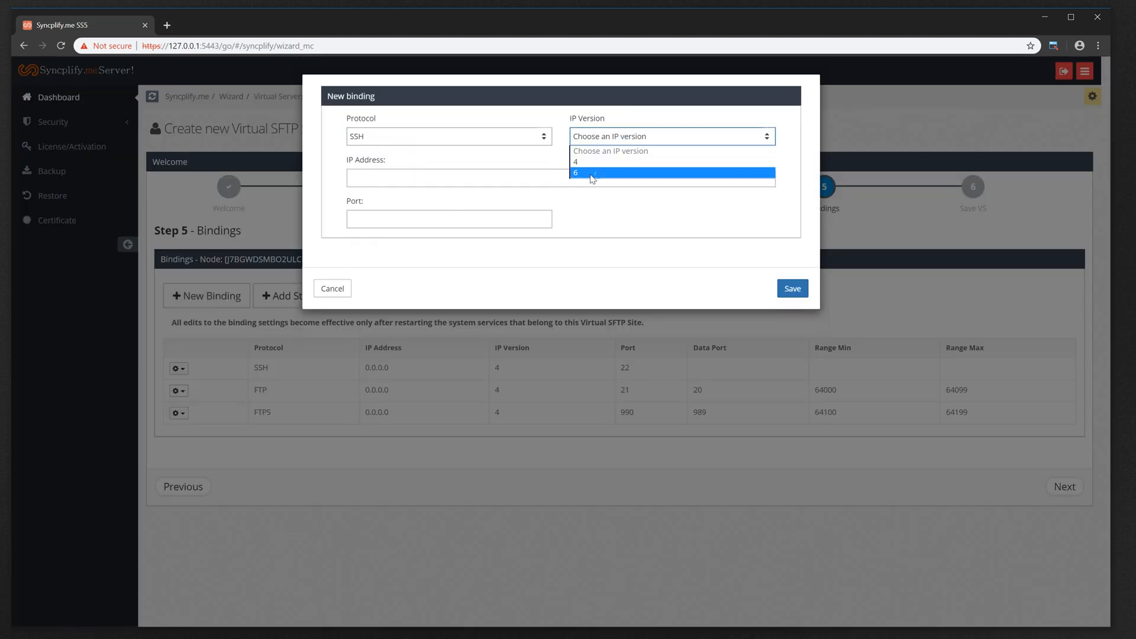
pyautogui.click(575, 172)
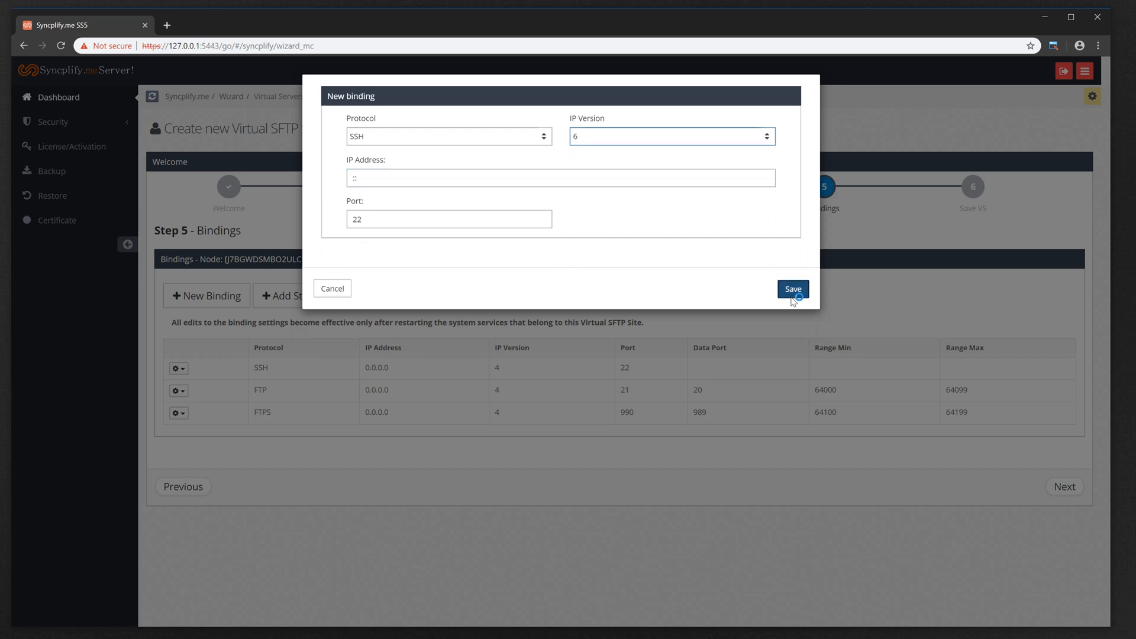
pyautogui.click(792, 289)
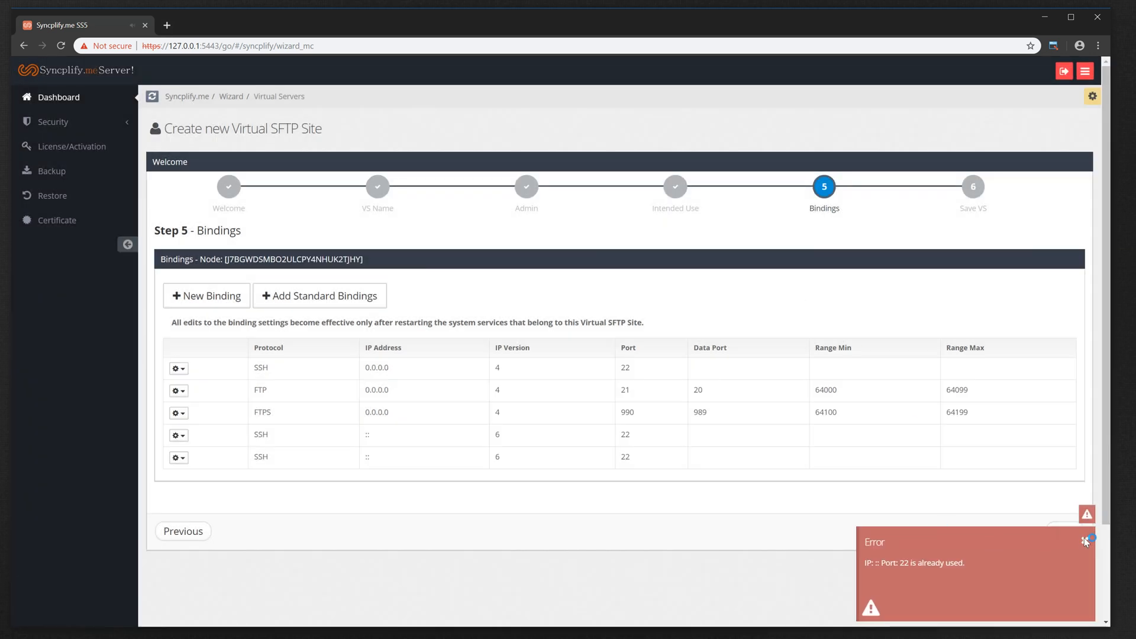
# Dismiss the port-in-use error, delete the duplicate SSH binding, and reach the final save step.
pyautogui.click(1085, 540)
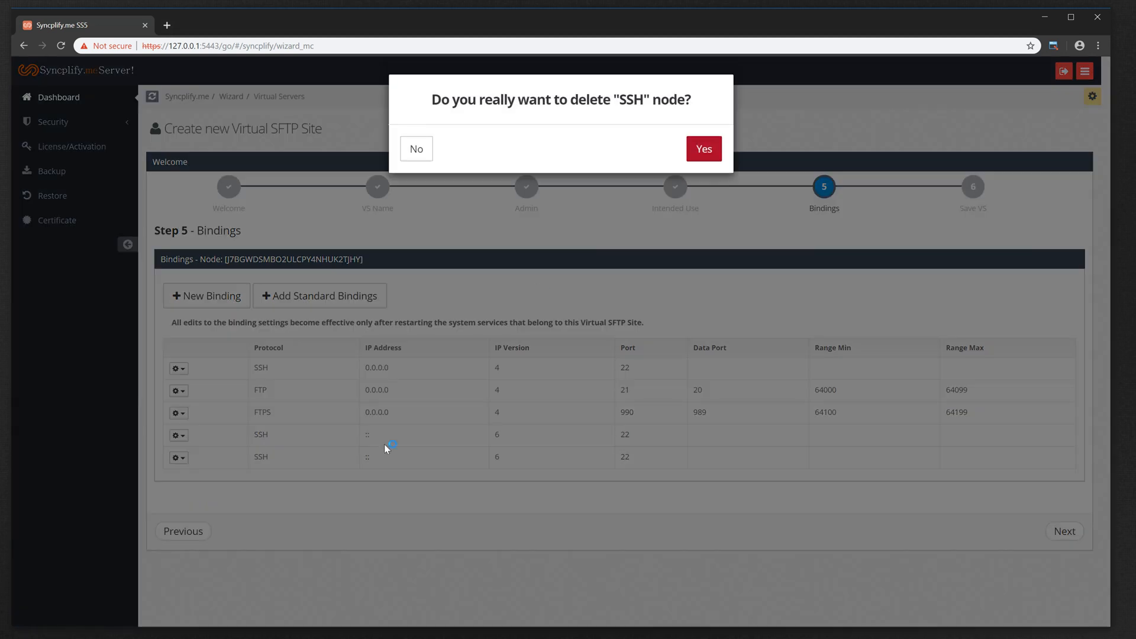
pyautogui.click(701, 149)
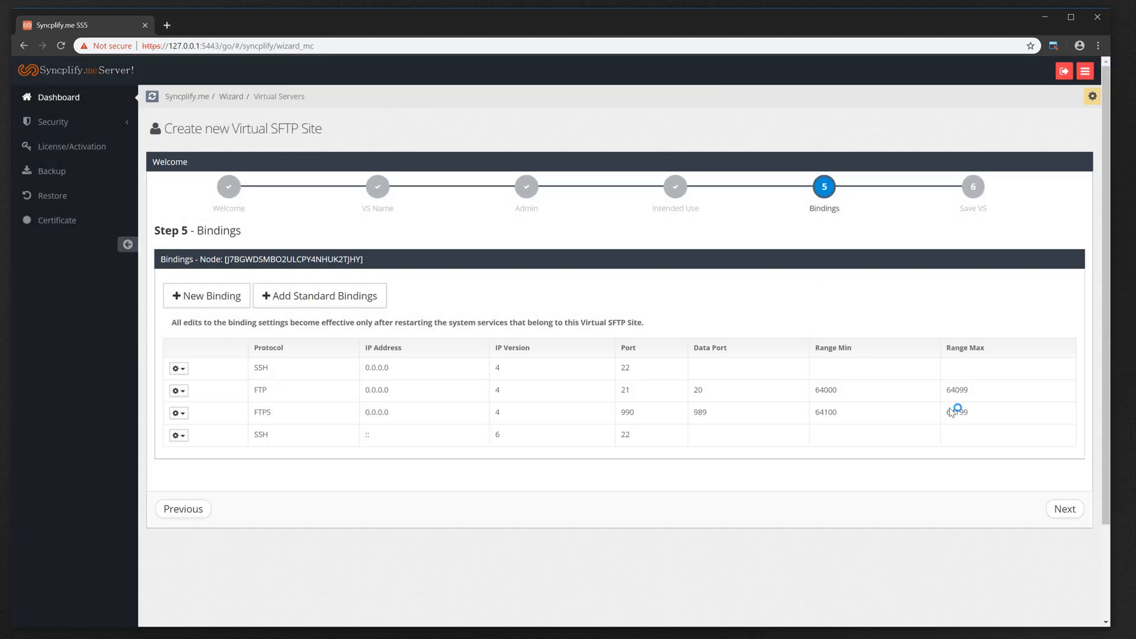
pyautogui.click(1063, 508)
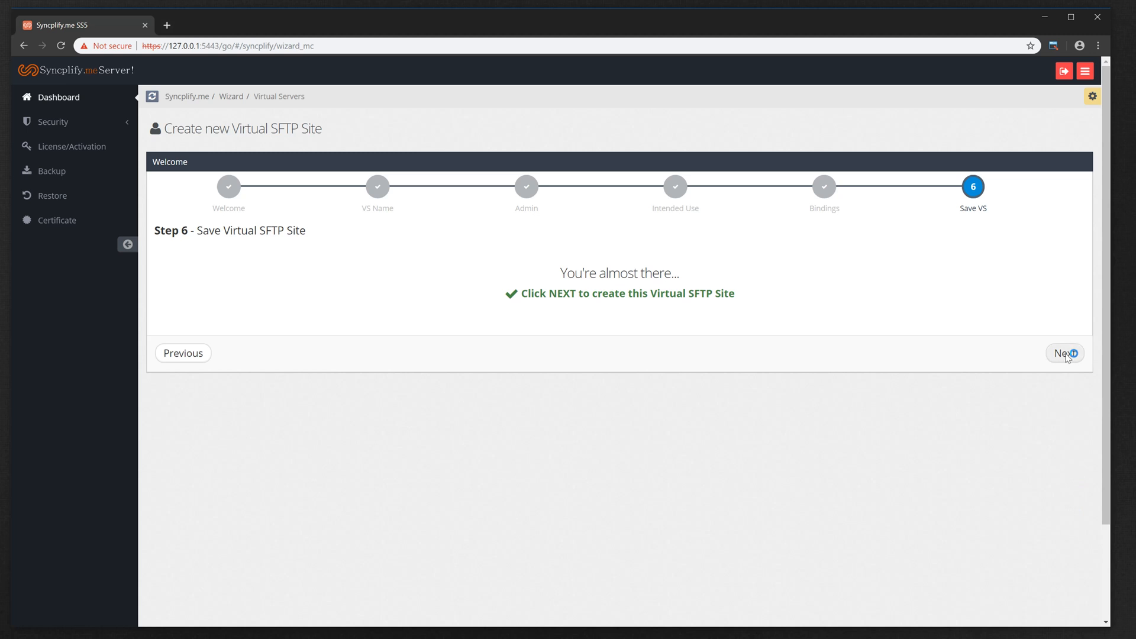
# Create the 'default' virtual SFTP site so it appears in the dashboard list.
pyautogui.click(1063, 353)
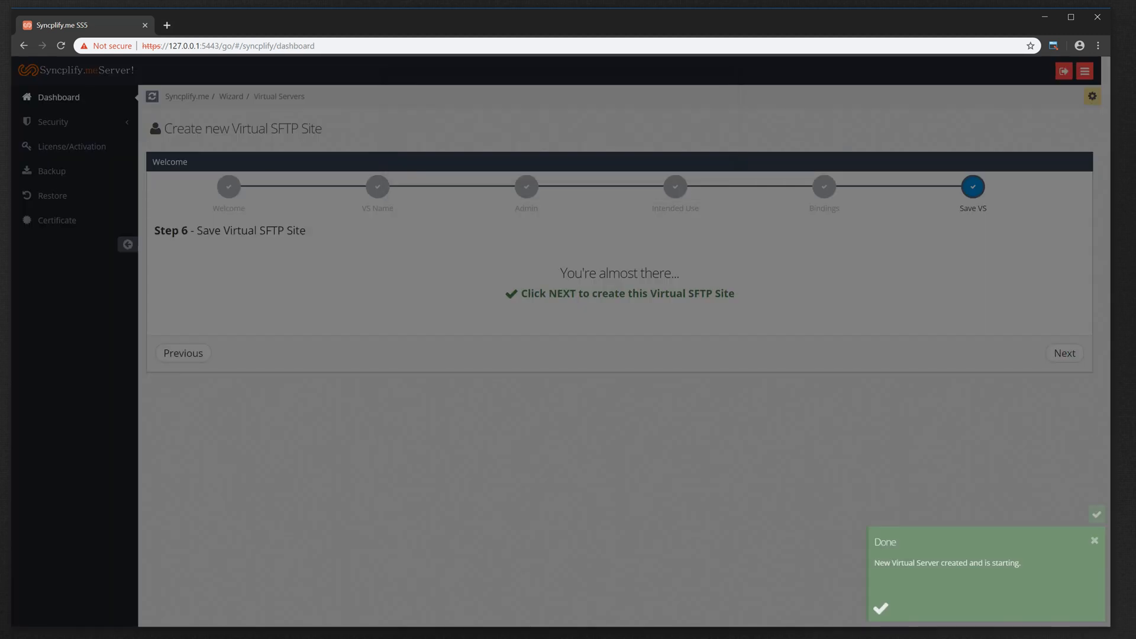
pyautogui.click(1064, 352)
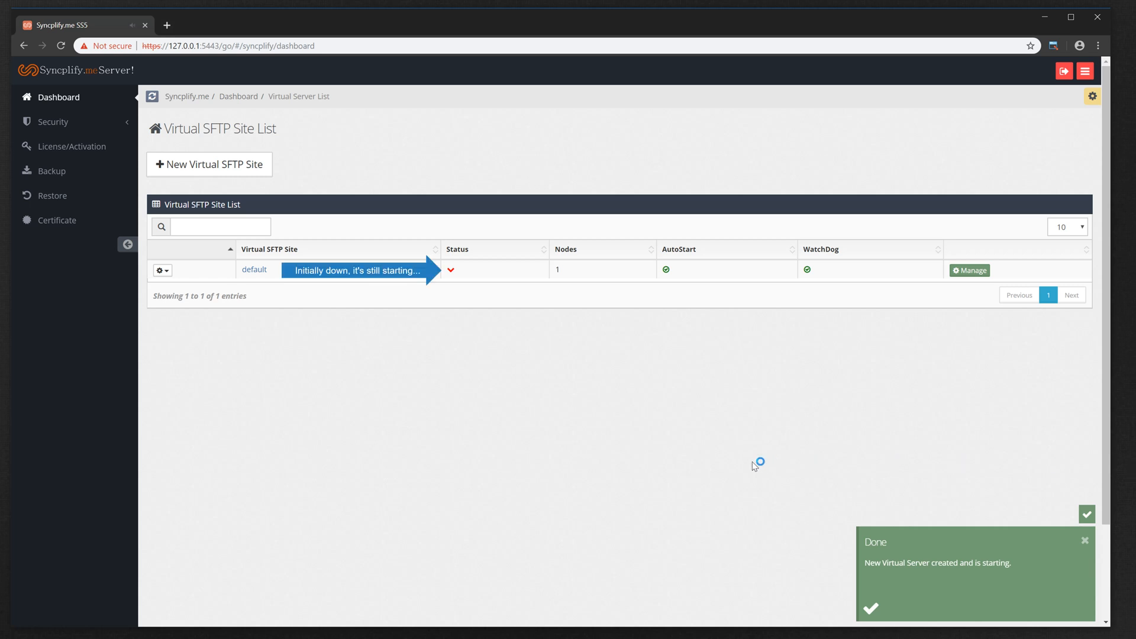
pyautogui.moveTo(459, 334)
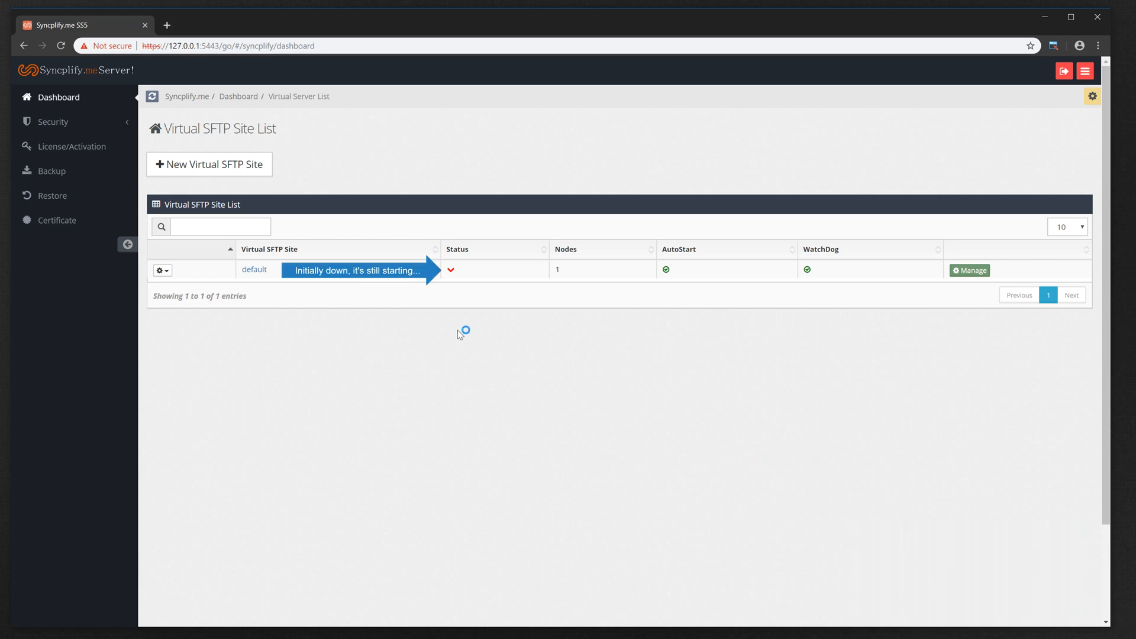